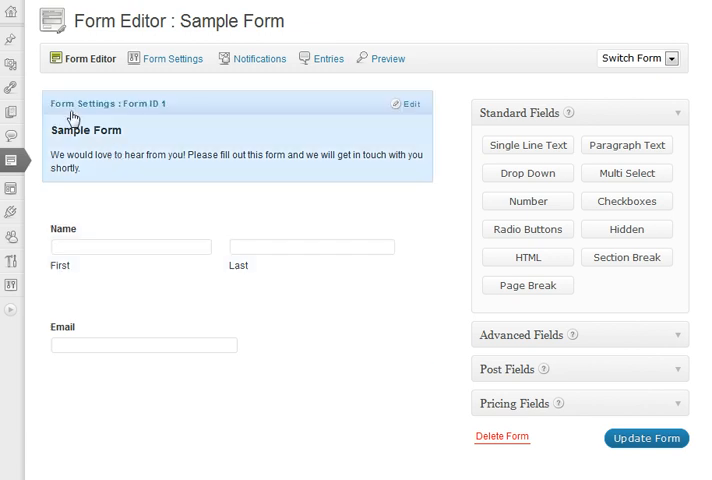
{"action": "mouse_move", "coordinate": [74, 113]}
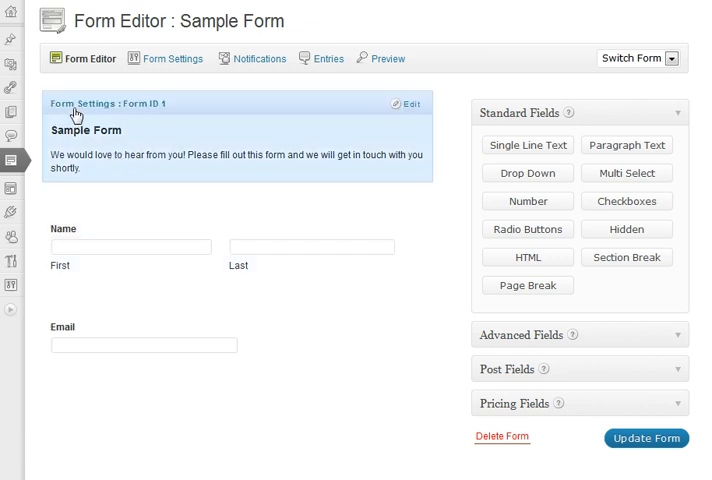
Set the Sample Form's label placement to Left aligned in Form Settings.
{"action": "left_click", "coordinate": [408, 104]}
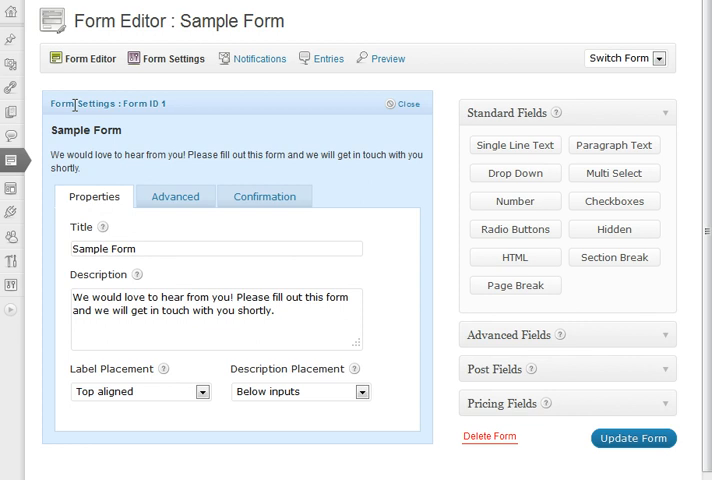
{"action": "mouse_move", "coordinate": [145, 249]}
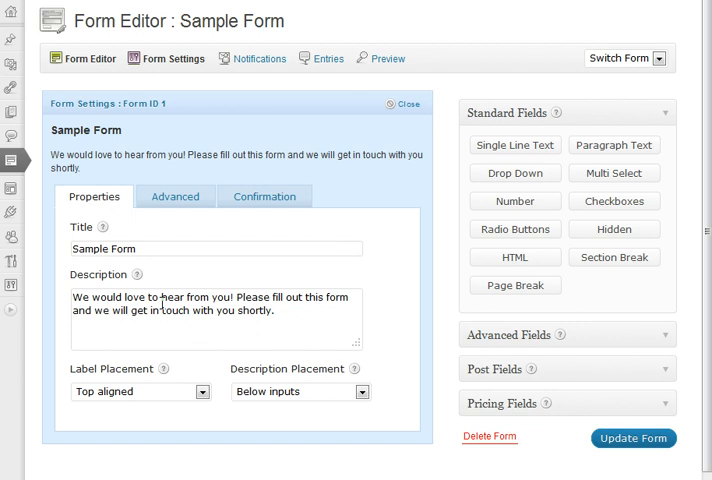
{"action": "mouse_move", "coordinate": [166, 303]}
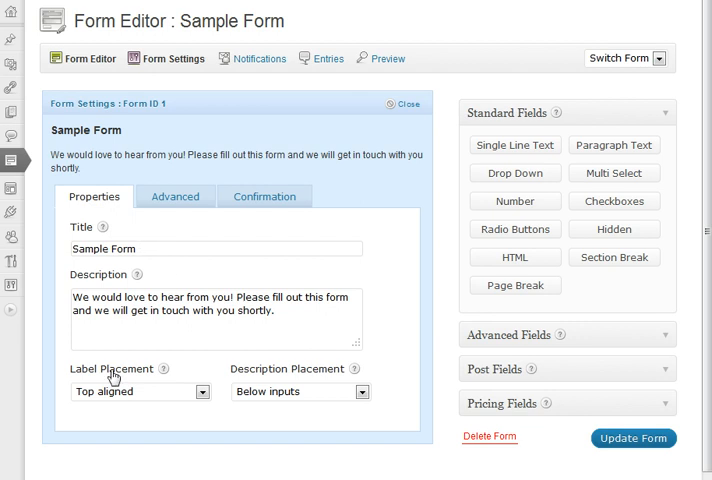
{"action": "mouse_move", "coordinate": [114, 382]}
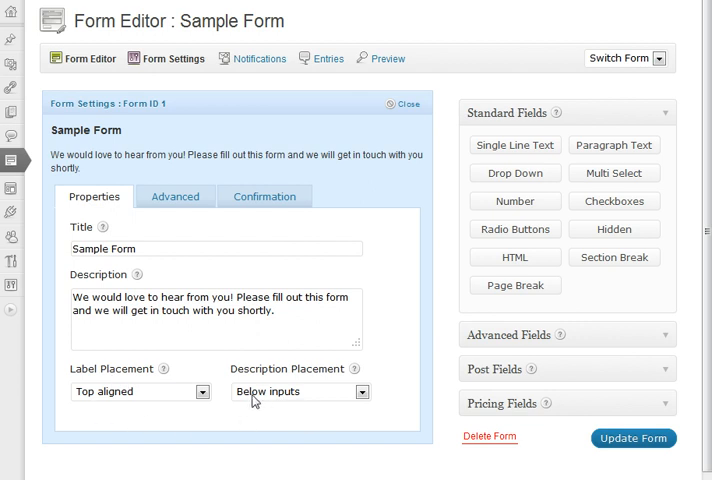
{"action": "mouse_move", "coordinate": [216, 408]}
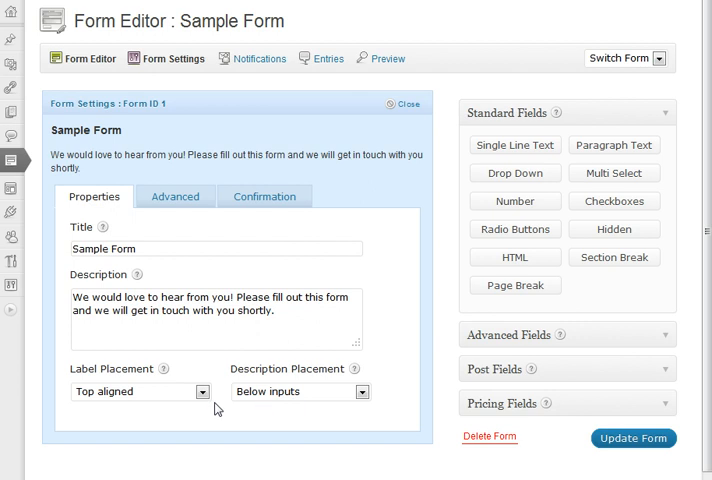
{"action": "left_click", "coordinate": [138, 391]}
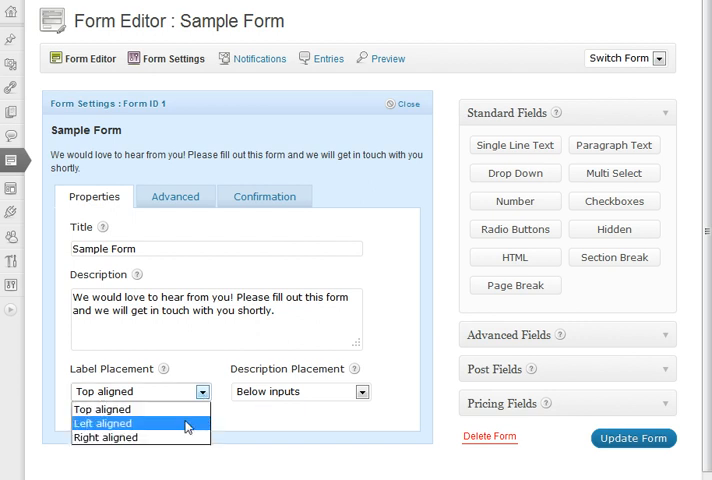
{"action": "left_click", "coordinate": [103, 423]}
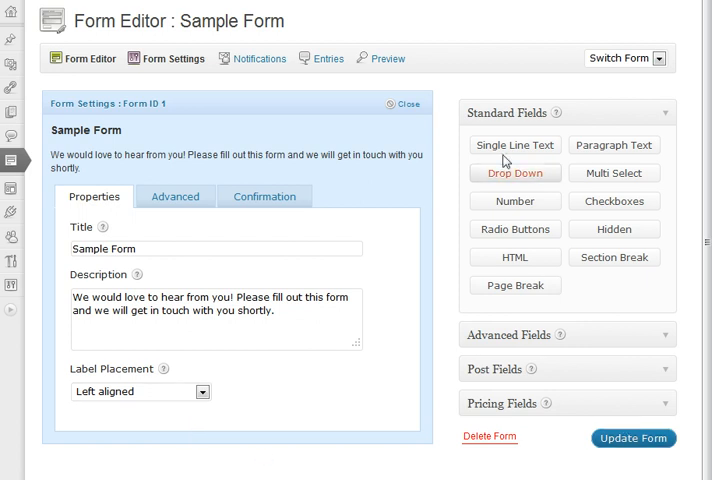
View the live Contact page showing Name and Email labels beside their fields, then return to the editor.
{"action": "left_click", "coordinate": [380, 58]}
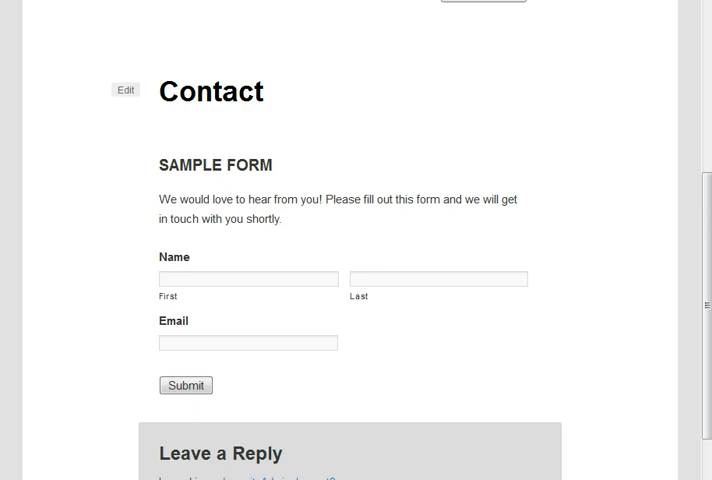
{"action": "mouse_move", "coordinate": [545, 228]}
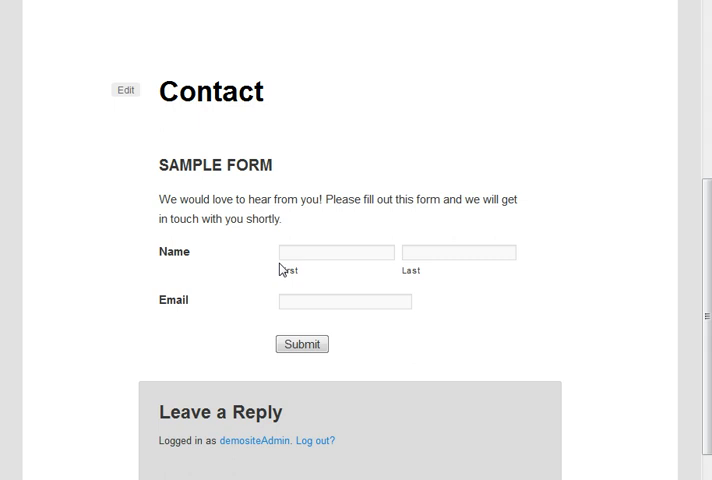
{"action": "mouse_move", "coordinate": [320, 271]}
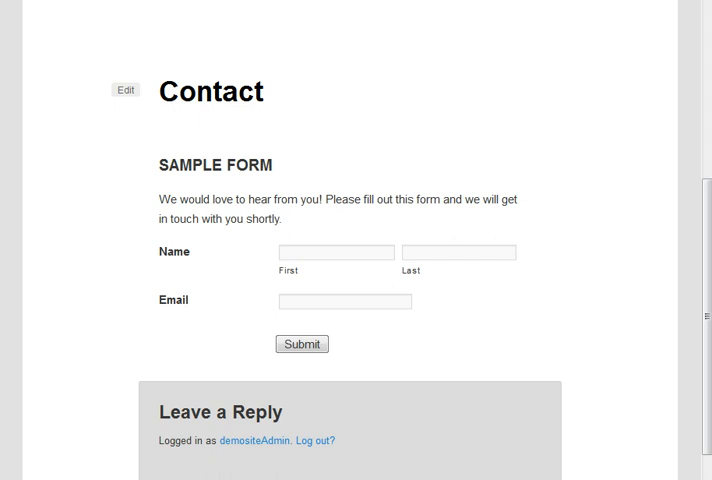
{"action": "left_click", "coordinate": [124, 89]}
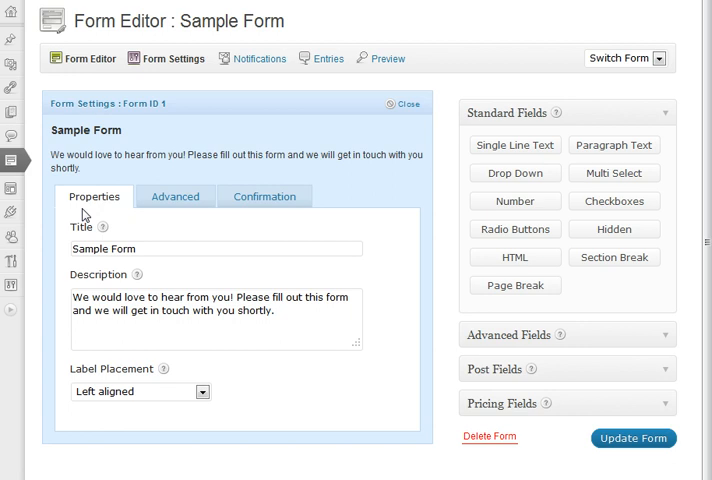
Choose the Image option for the Form Button under the Advanced settings.
{"action": "left_click", "coordinate": [175, 196]}
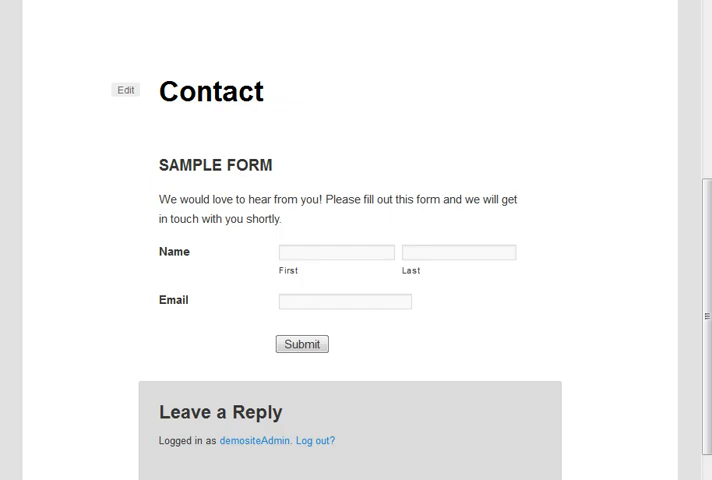
{"action": "left_click", "coordinate": [124, 89]}
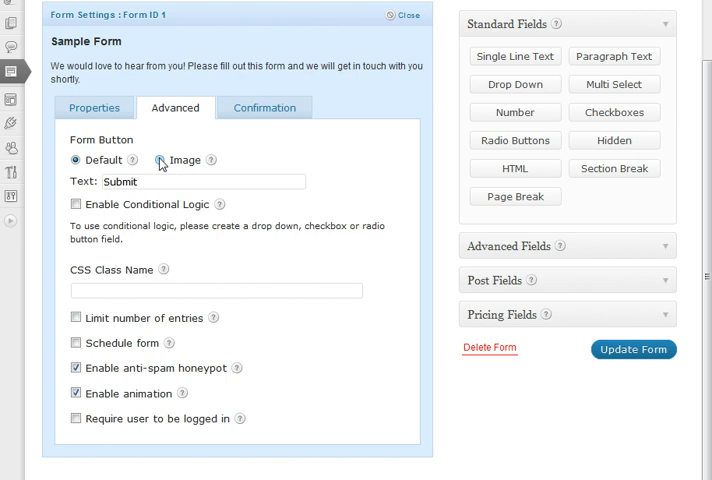
{"action": "left_click", "coordinate": [160, 160]}
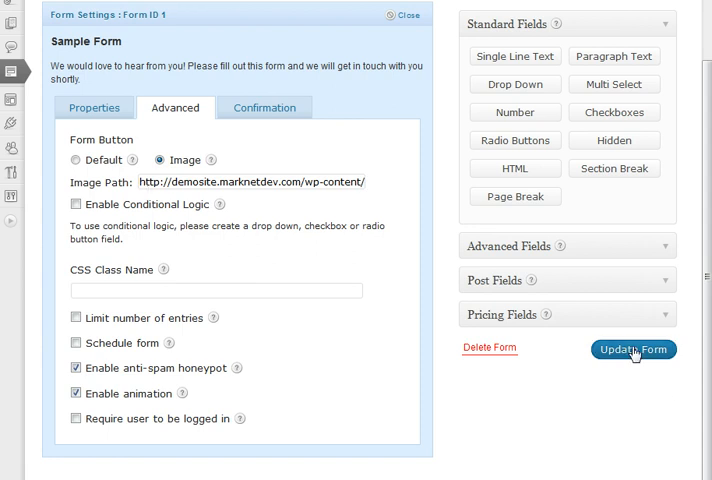
Update the form and check the image Submit button on the Contact page.
{"action": "left_click", "coordinate": [633, 349]}
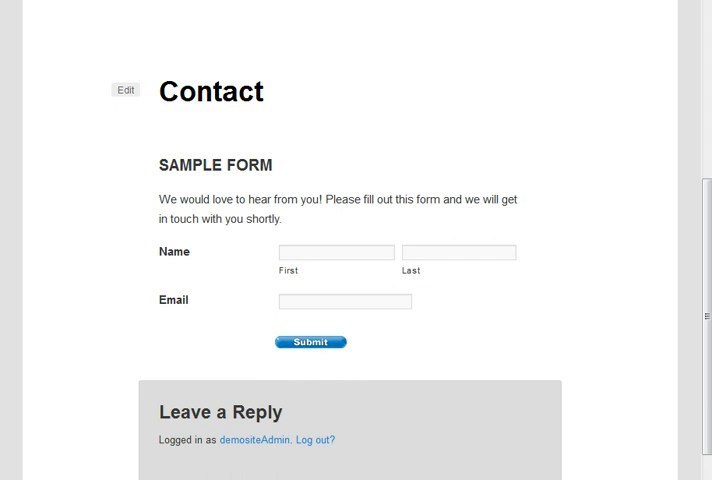
{"action": "left_click", "coordinate": [124, 89]}
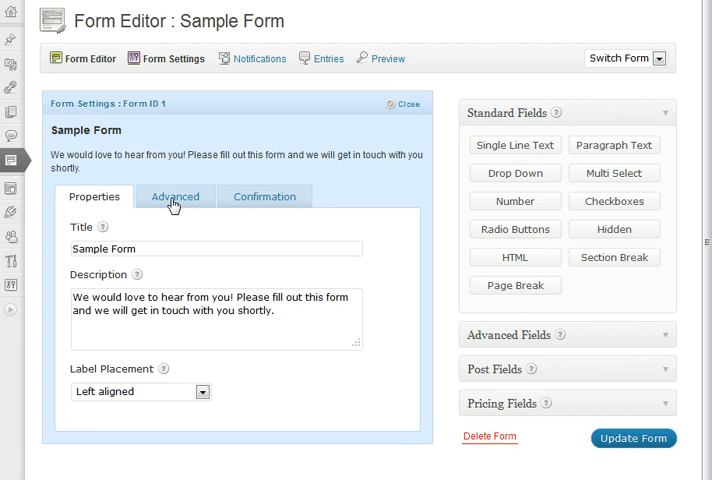
Enable Conditional Logic for the Form Button in the Advanced settings.
{"action": "left_click", "coordinate": [175, 196]}
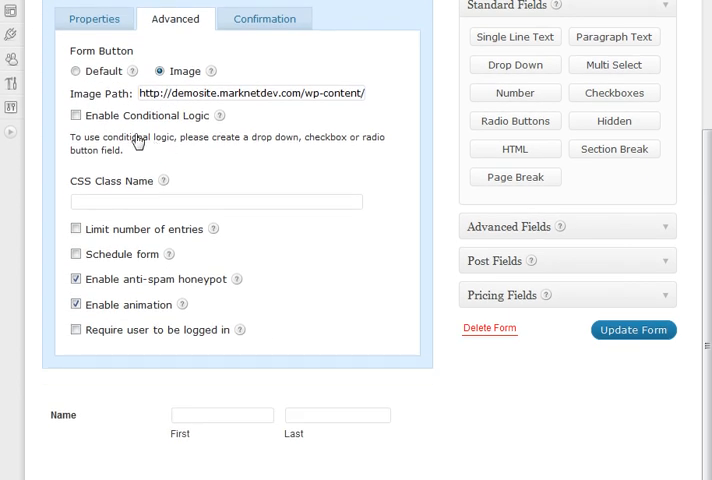
{"action": "mouse_move", "coordinate": [103, 88]}
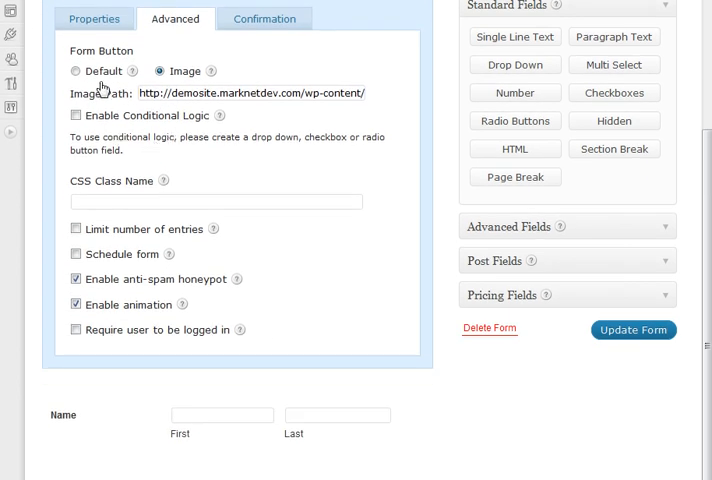
{"action": "left_click", "coordinate": [75, 115]}
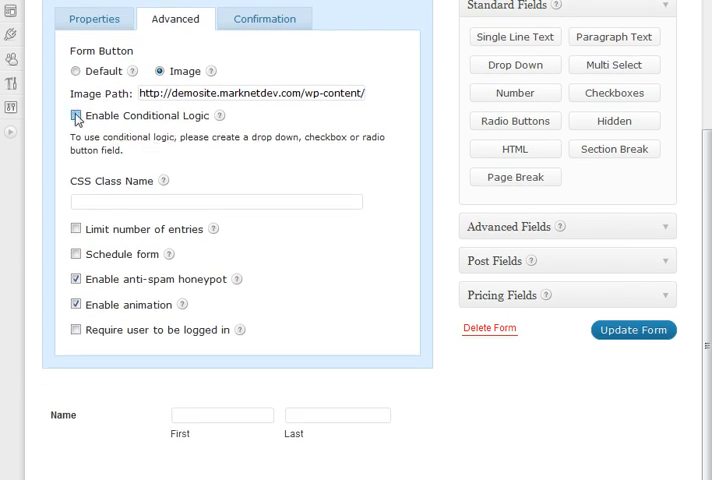
{"action": "left_click", "coordinate": [75, 115]}
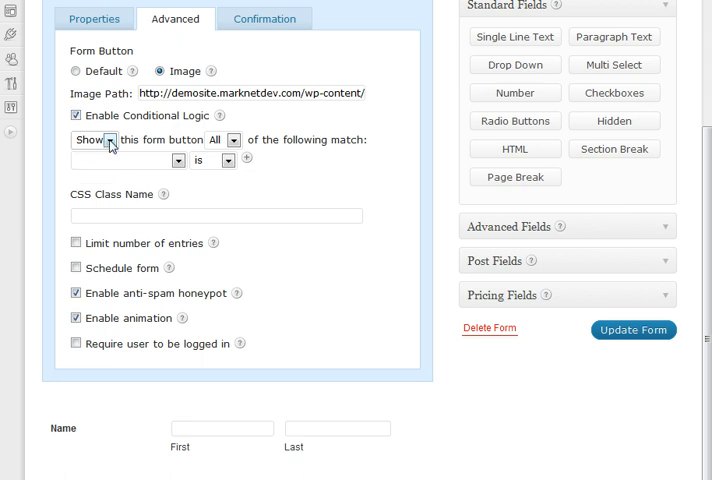
{"action": "mouse_move", "coordinate": [115, 147]}
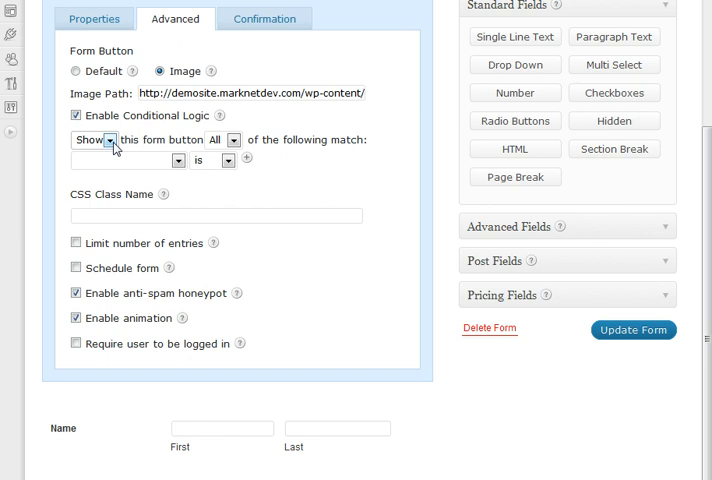
{"action": "mouse_move", "coordinate": [88, 213]}
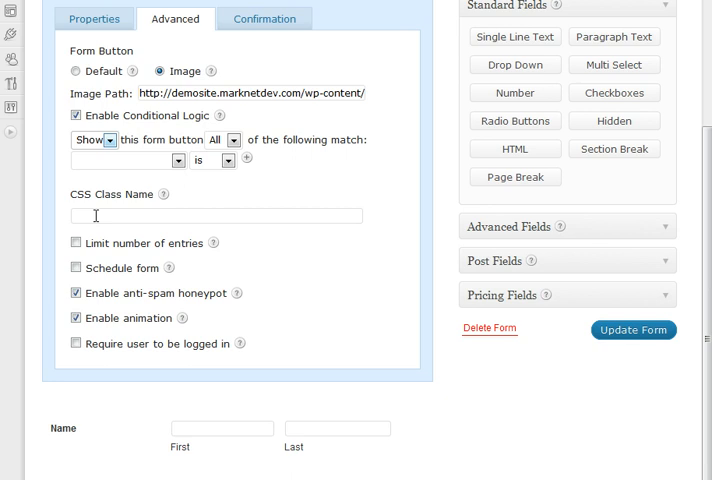
{"action": "mouse_move", "coordinate": [106, 257]}
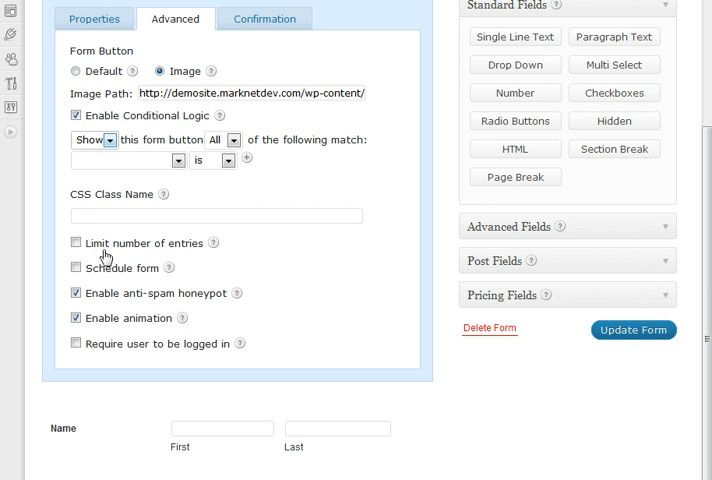
{"action": "left_click", "coordinate": [75, 242]}
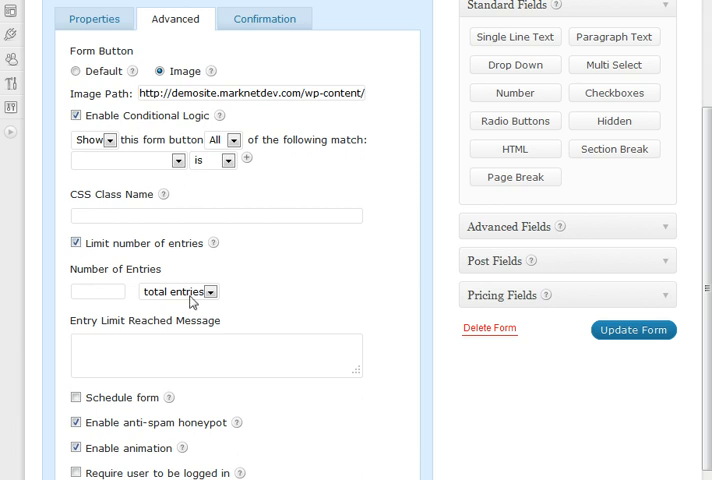
{"action": "left_click", "coordinate": [177, 291]}
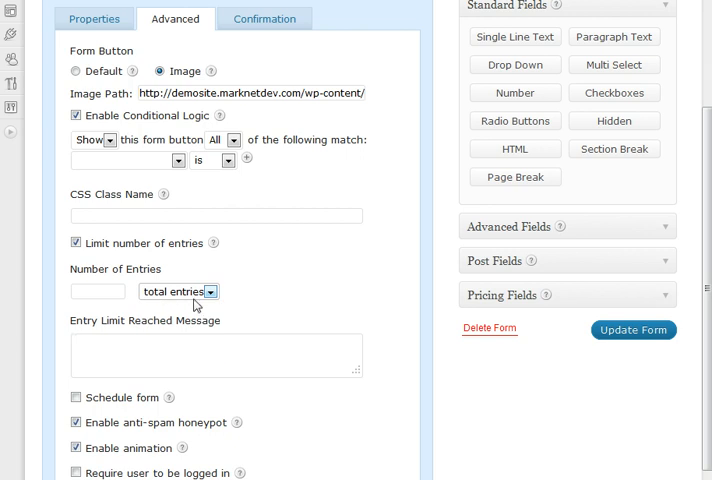
{"action": "mouse_move", "coordinate": [198, 296]}
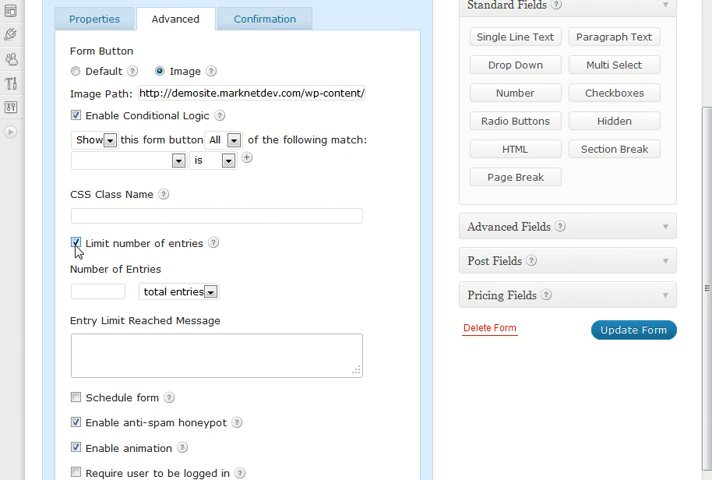
{"action": "left_click", "coordinate": [75, 243]}
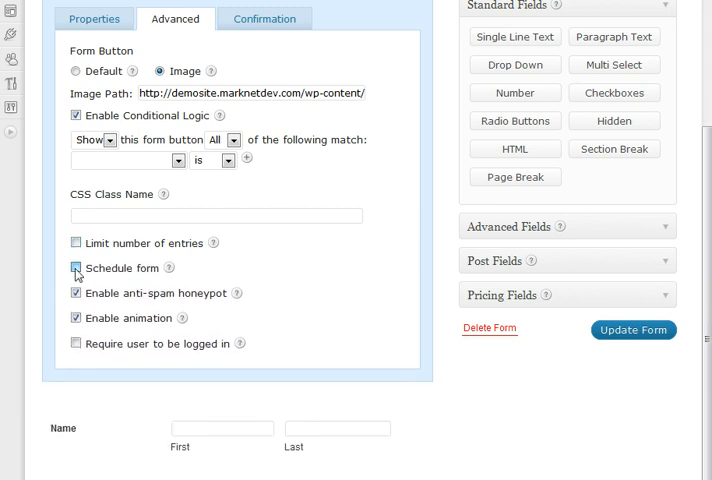
{"action": "left_click", "coordinate": [75, 267]}
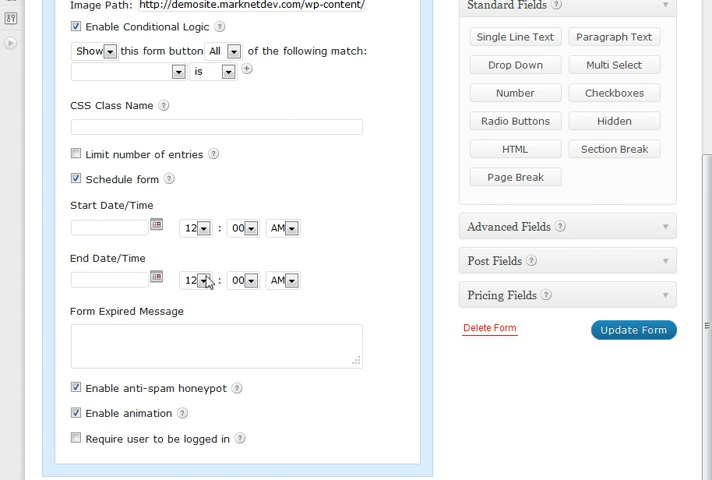
{"action": "scroll", "scroll_direction": "down", "scroll_amount": 3}
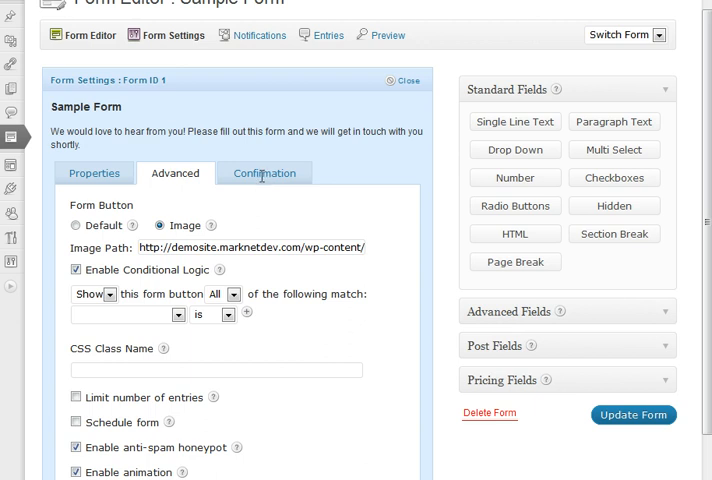
Set the confirmation type to Redirect after trying the Page option.
{"action": "left_click", "coordinate": [264, 172]}
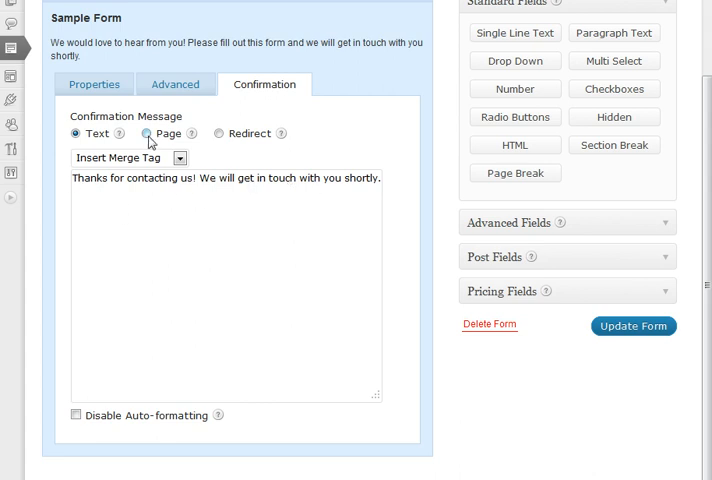
{"action": "left_click", "coordinate": [146, 133]}
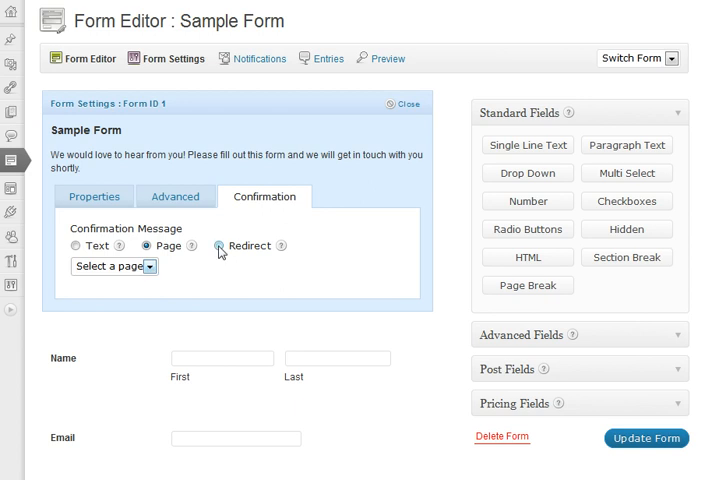
{"action": "left_click", "coordinate": [221, 246]}
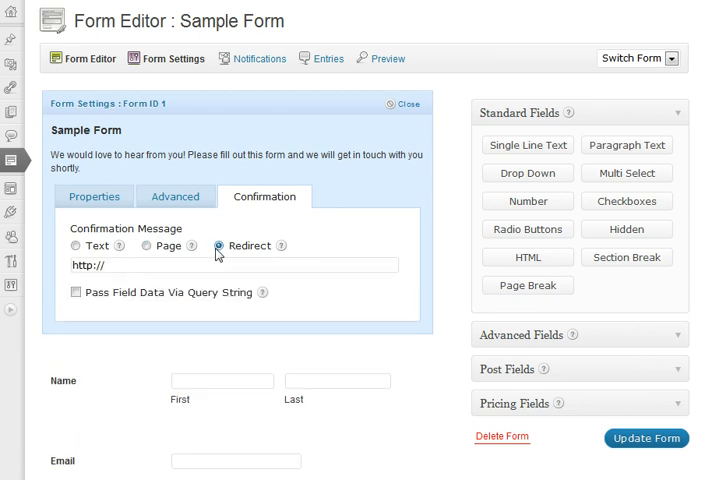
{"action": "left_click", "coordinate": [220, 246]}
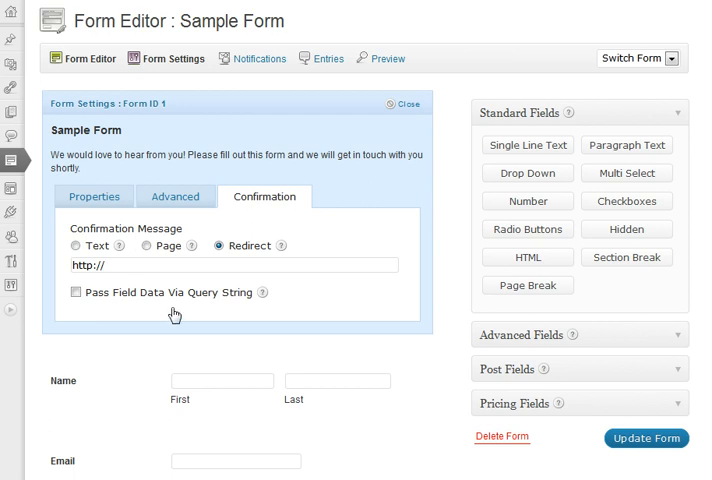
{"action": "mouse_move", "coordinate": [301, 320]}
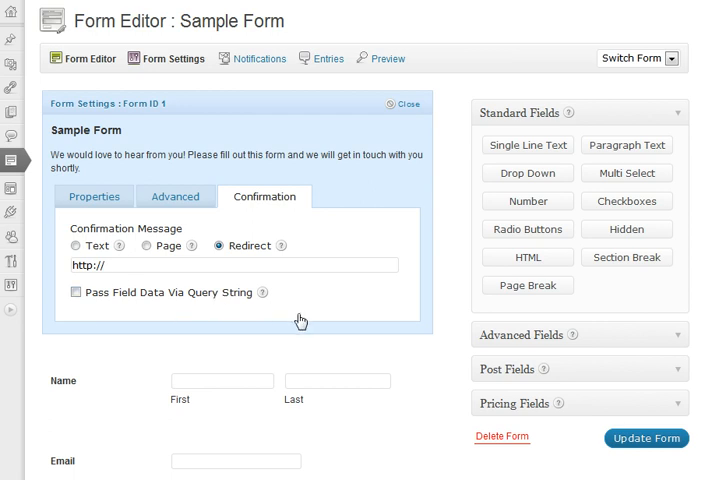